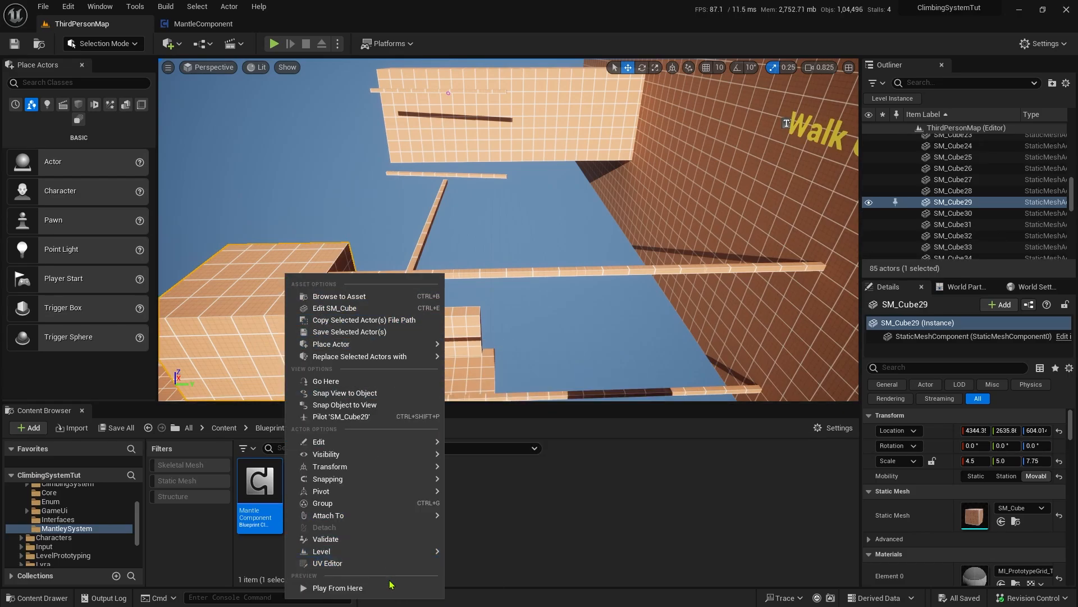
- Start a Play From Here session with the character on the block course
{"action": "left_click", "coordinate": [337, 588]}
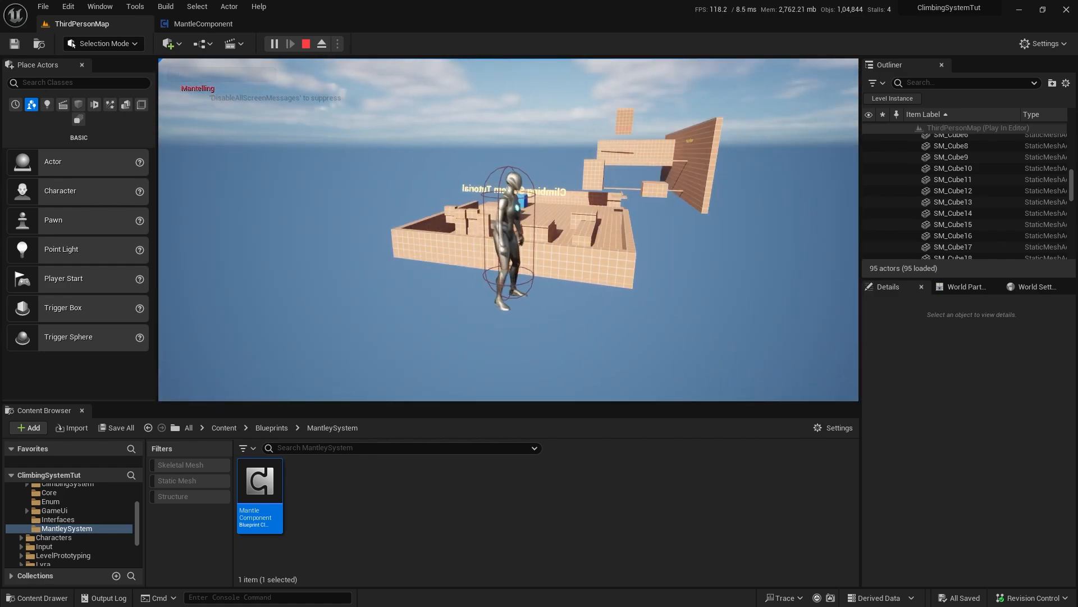
- Stop play and bring up the MantleComponent blueprint's Event Graph
{"action": "left_click", "coordinate": [307, 43]}
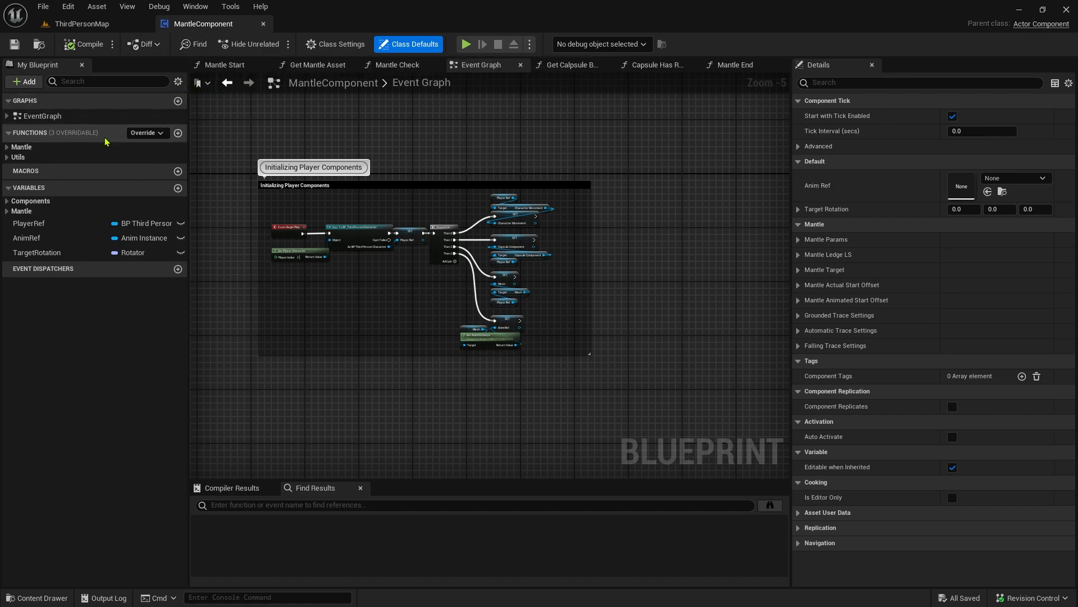
- Expand the Mantle functions category and open the MantleUpdate function graph
{"action": "left_click", "coordinate": [21, 147]}
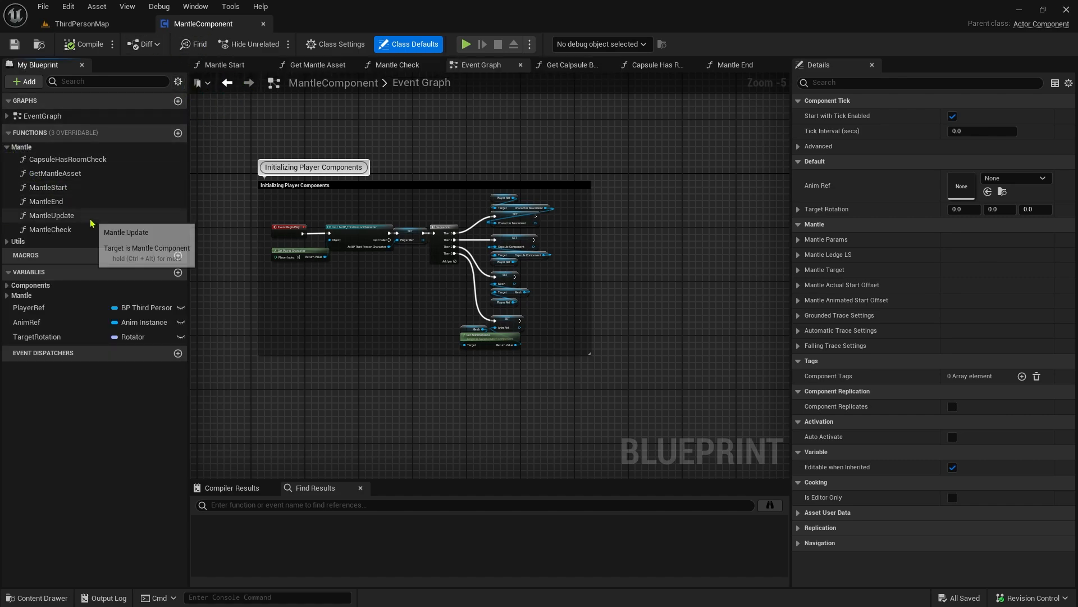
{"action": "double_click", "coordinate": [51, 214]}
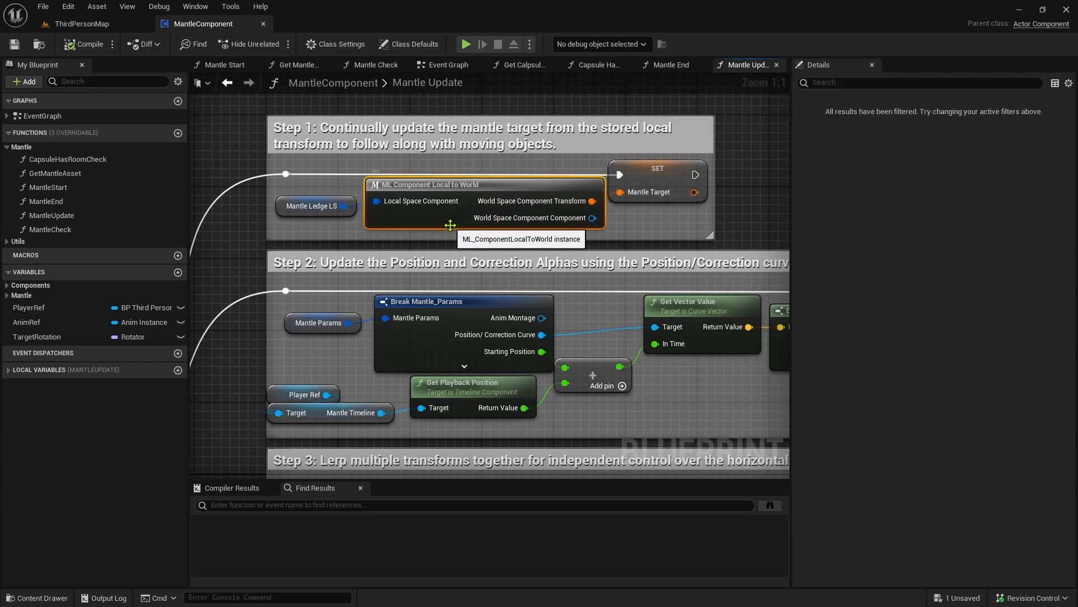
- Open the ML Component Local to World macro from the MantleUpdate graph
{"action": "double_click", "coordinate": [429, 184]}
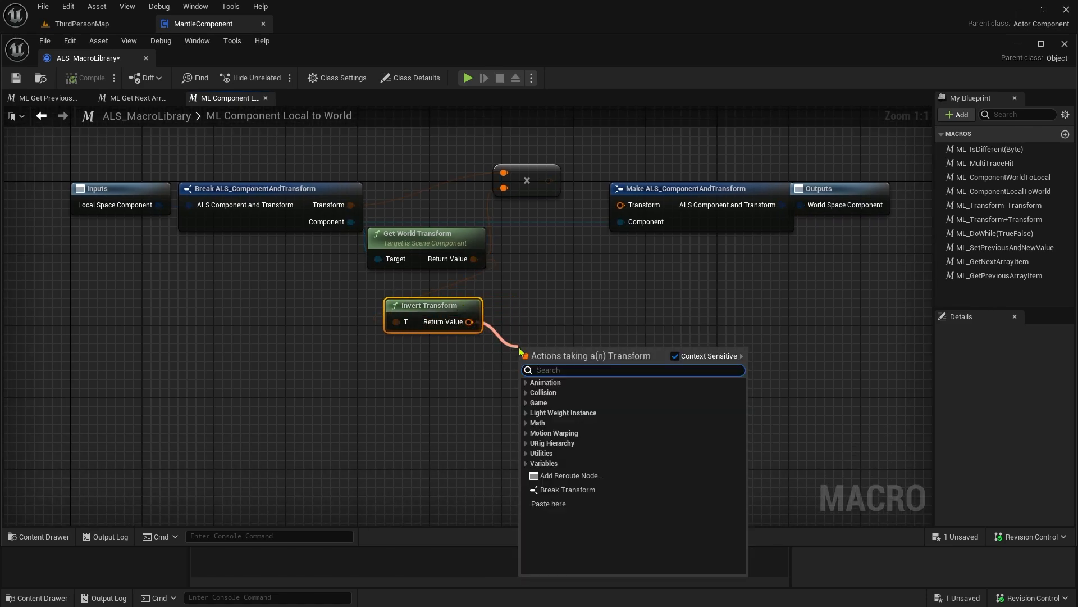
- Add Inverse Transform Location and Inverse Transform Rotation nodes fed by Invert Transform
{"action": "type", "text": "inver"}
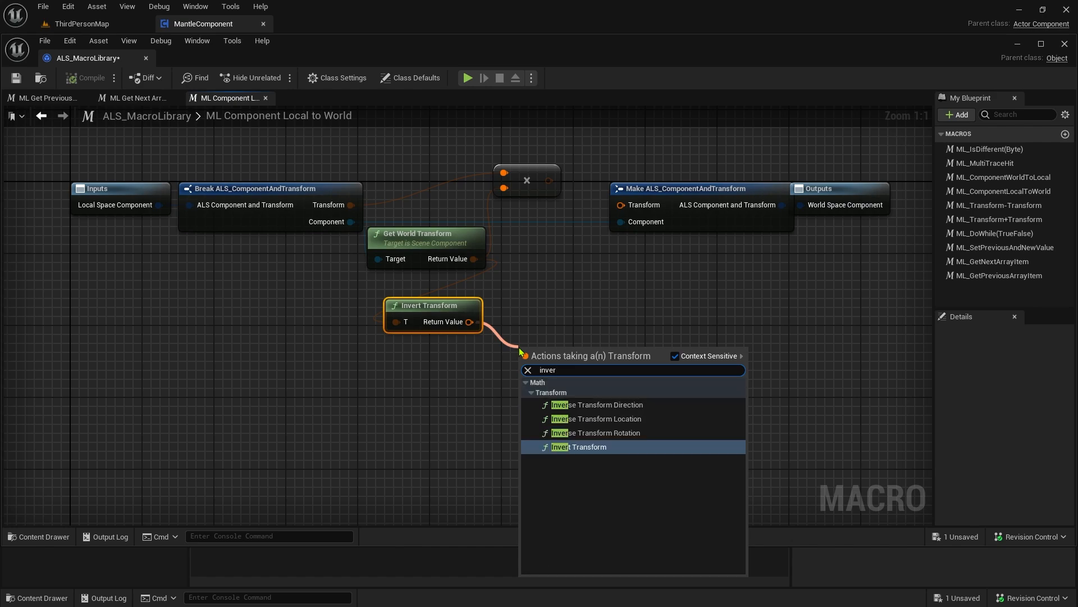
{"action": "left_click", "coordinate": [597, 418]}
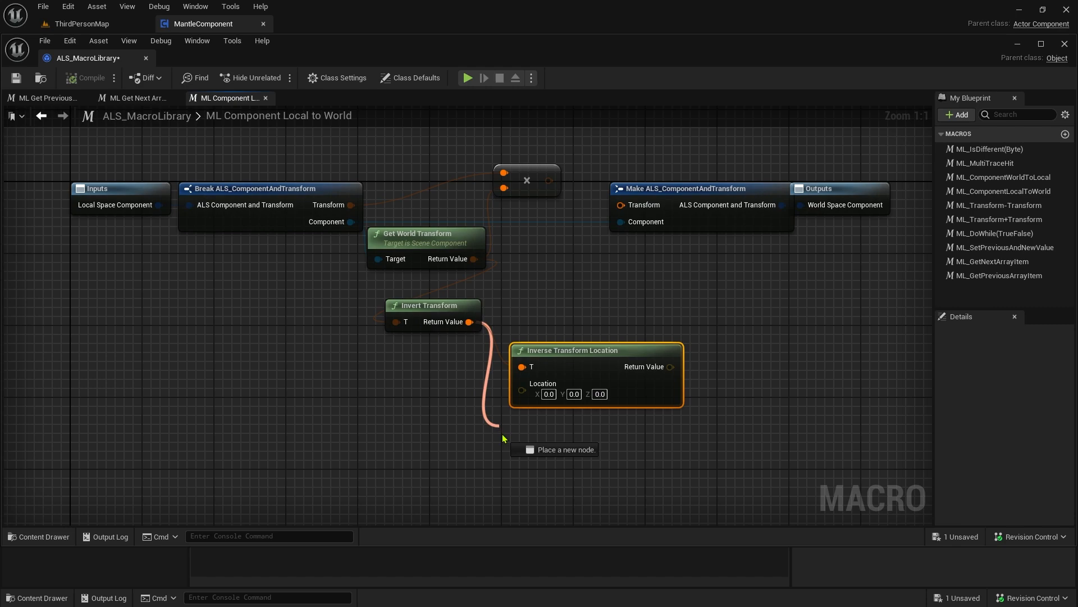
{"action": "left_click", "coordinate": [554, 449]}
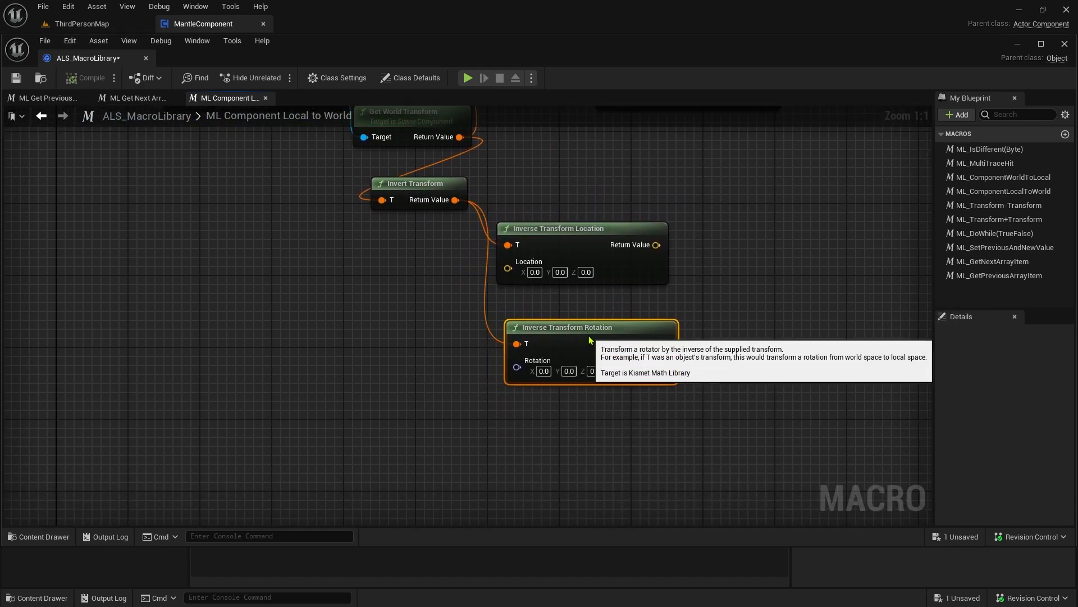
{"action": "mouse_move", "coordinate": [594, 253]}
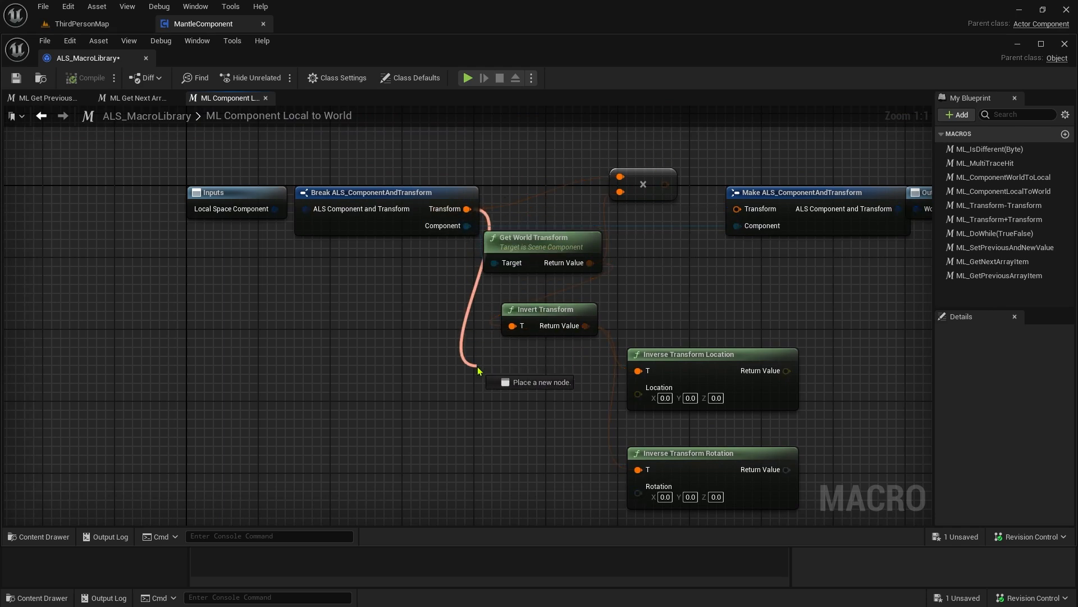
- Split with Break Transform, recombine via Make Transform into the output, and save
{"action": "left_click", "coordinate": [530, 382]}
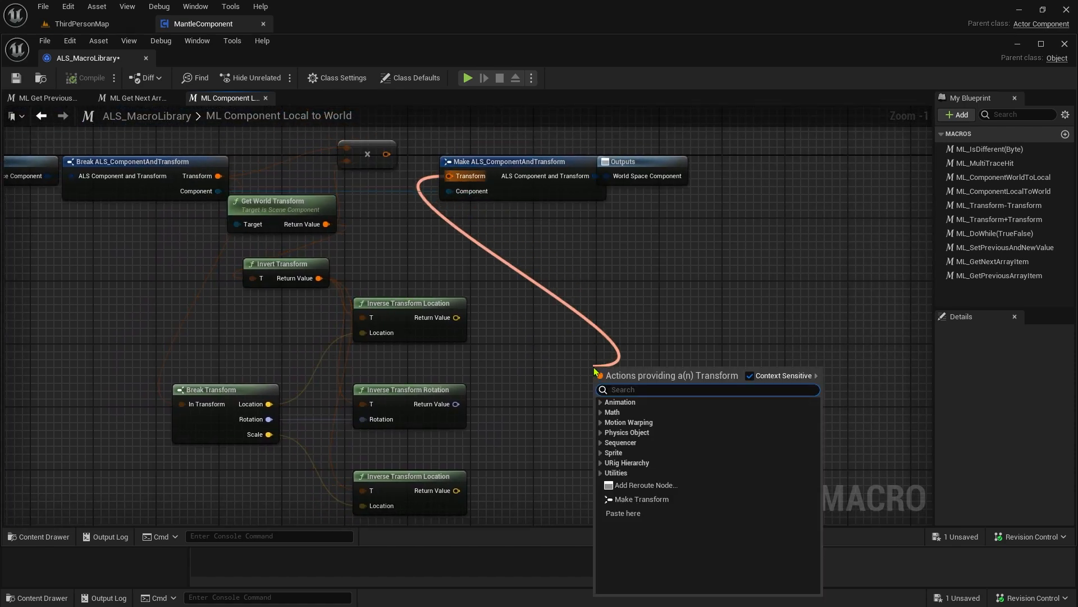
{"action": "left_click", "coordinate": [640, 499]}
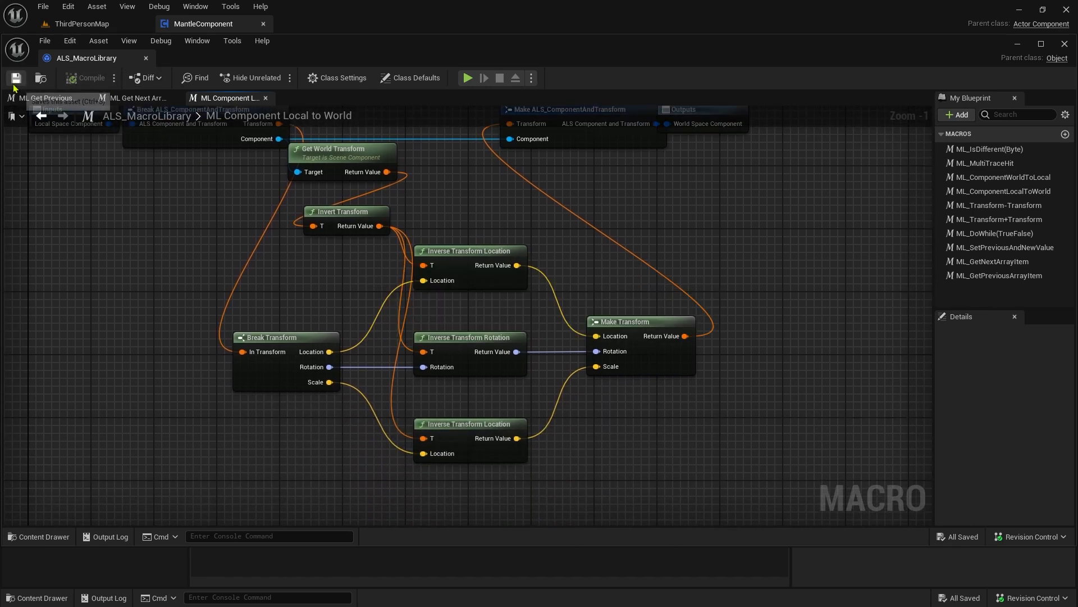
{"action": "mouse_move", "coordinate": [117, 230]}
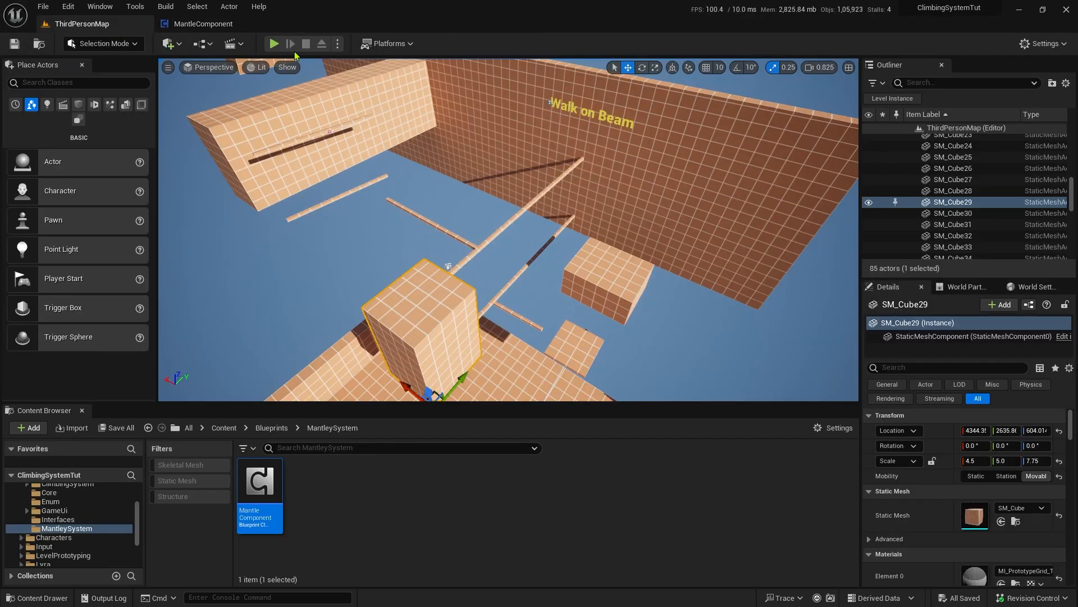
- Play the level from a spot on top of the cube
{"action": "right_click", "coordinate": [413, 310]}
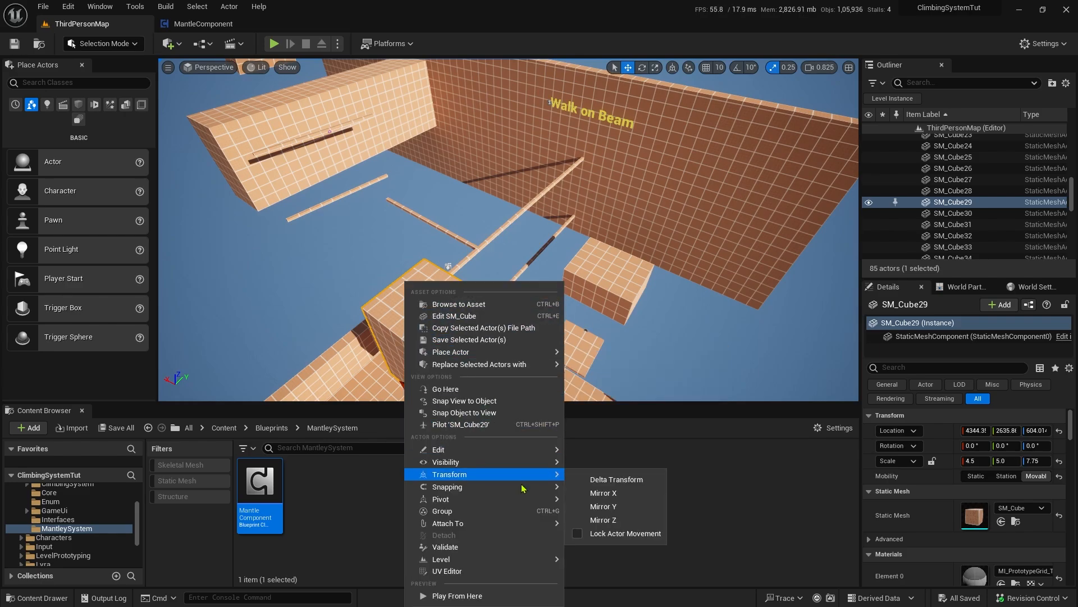
{"action": "left_click", "coordinate": [274, 43]}
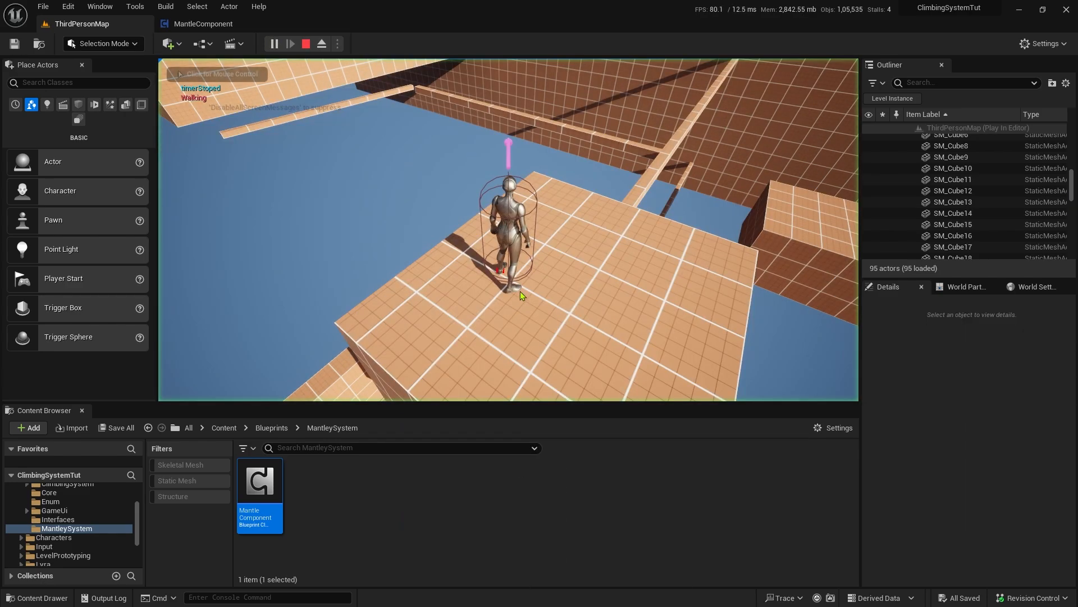